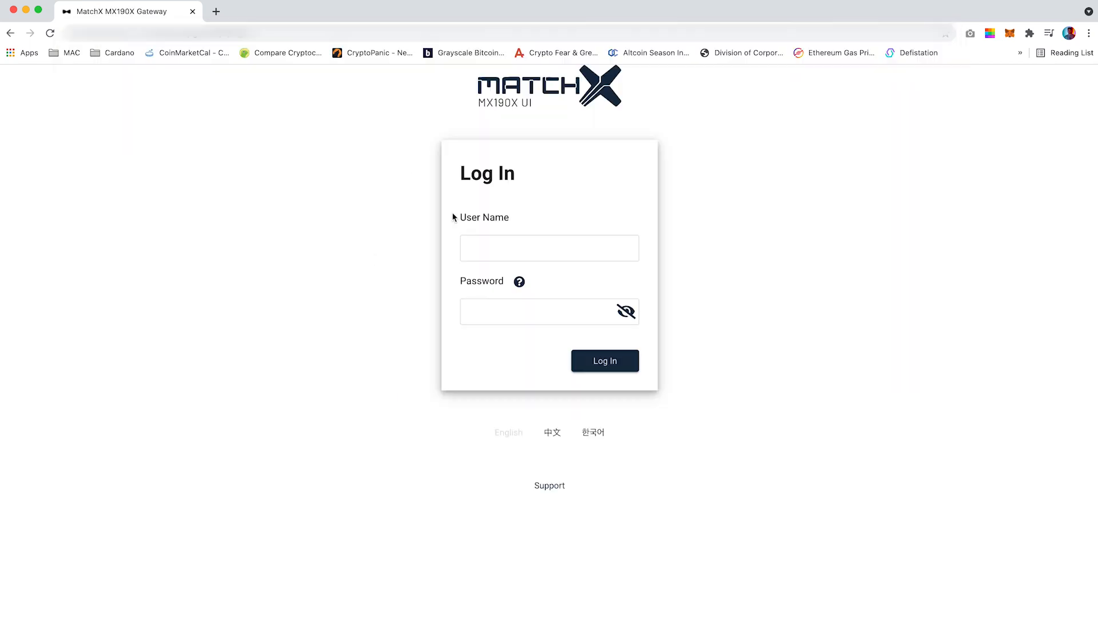
Sign in to the gateway with the saved admin user name and password
{"action": "type", "text": "admin"}
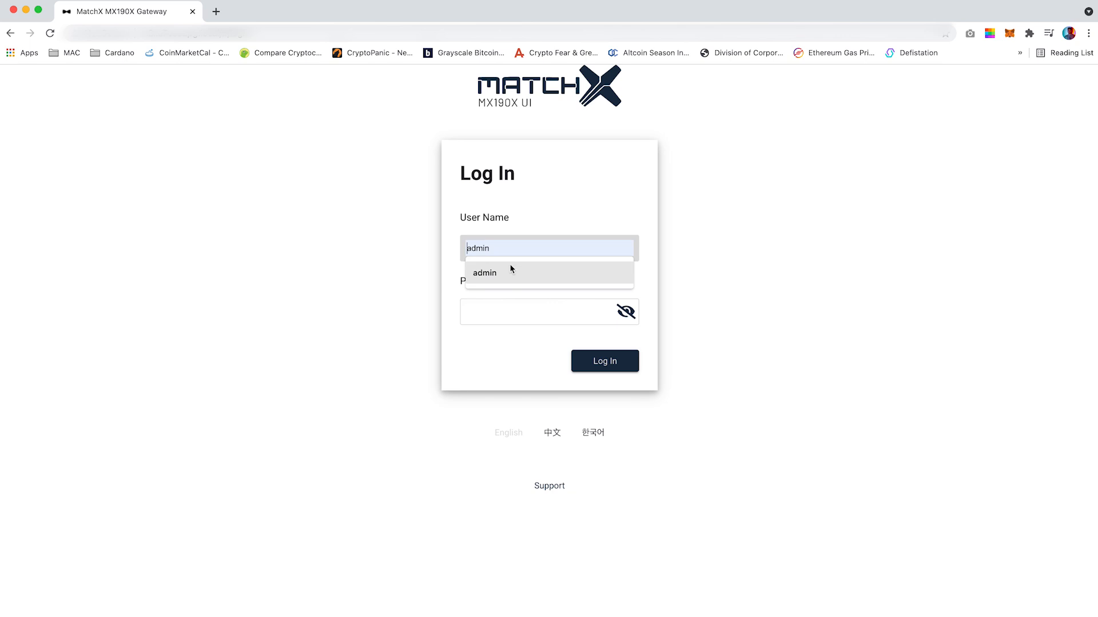
{"action": "left_click", "coordinate": [548, 311]}
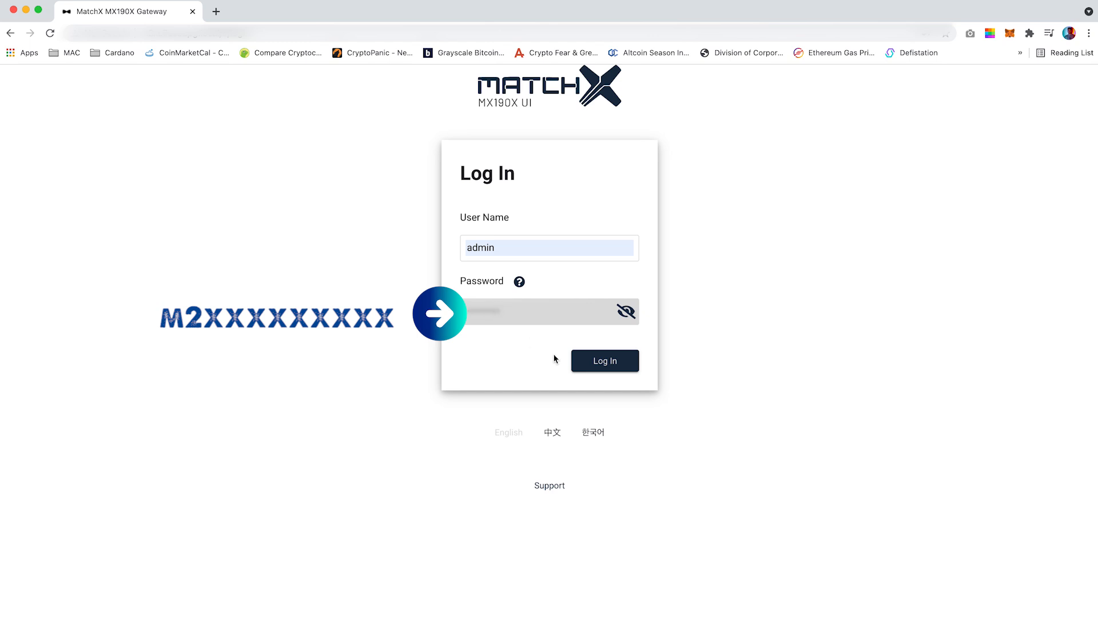
{"action": "left_click", "coordinate": [604, 360]}
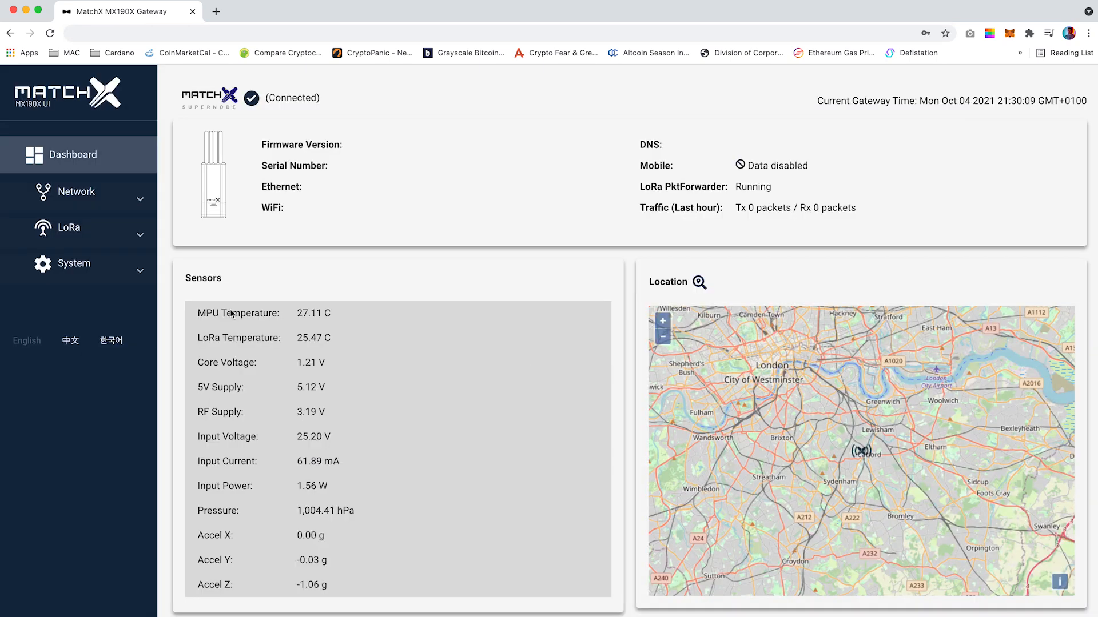
Save the wireless config with Wi-Fi client on using WPA and the access point off
{"action": "left_click", "coordinate": [76, 191]}
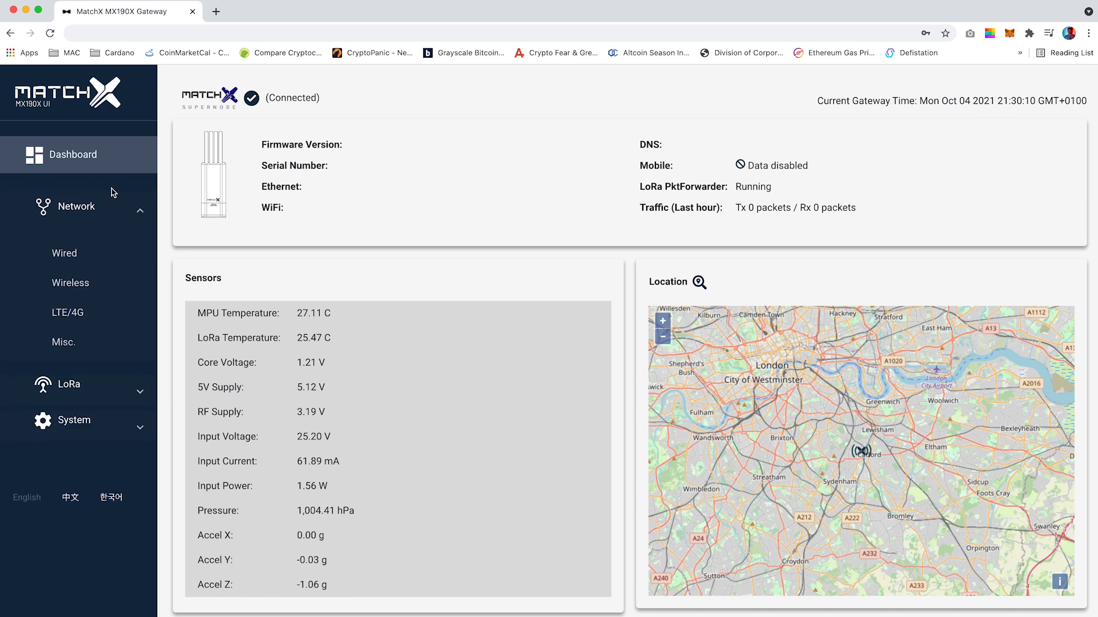
{"action": "left_click", "coordinate": [70, 282]}
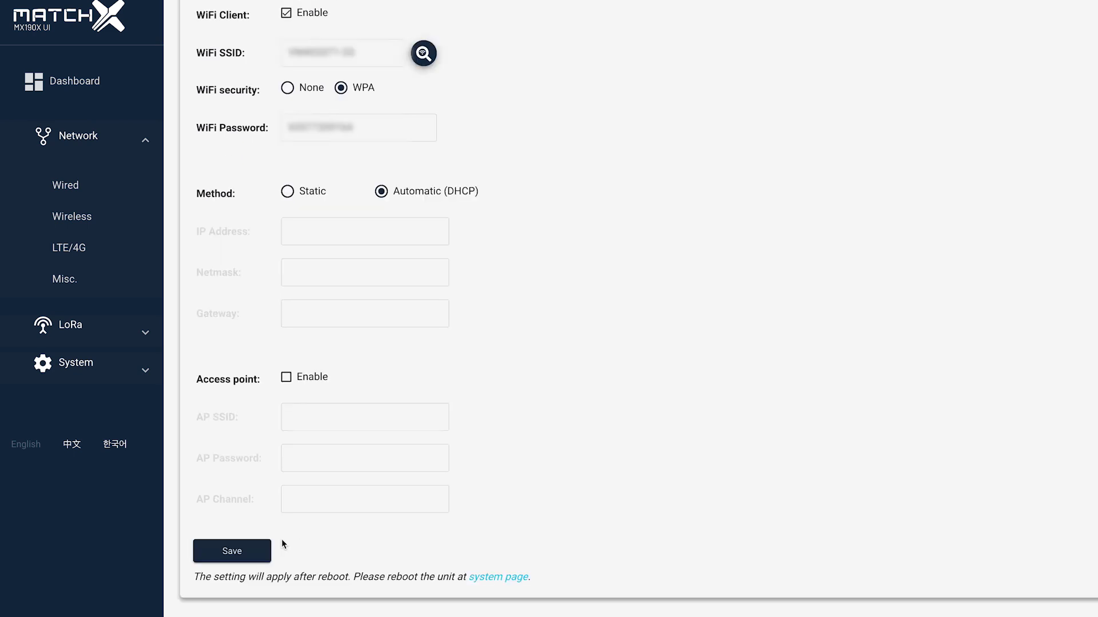
{"action": "left_click", "coordinate": [232, 551]}
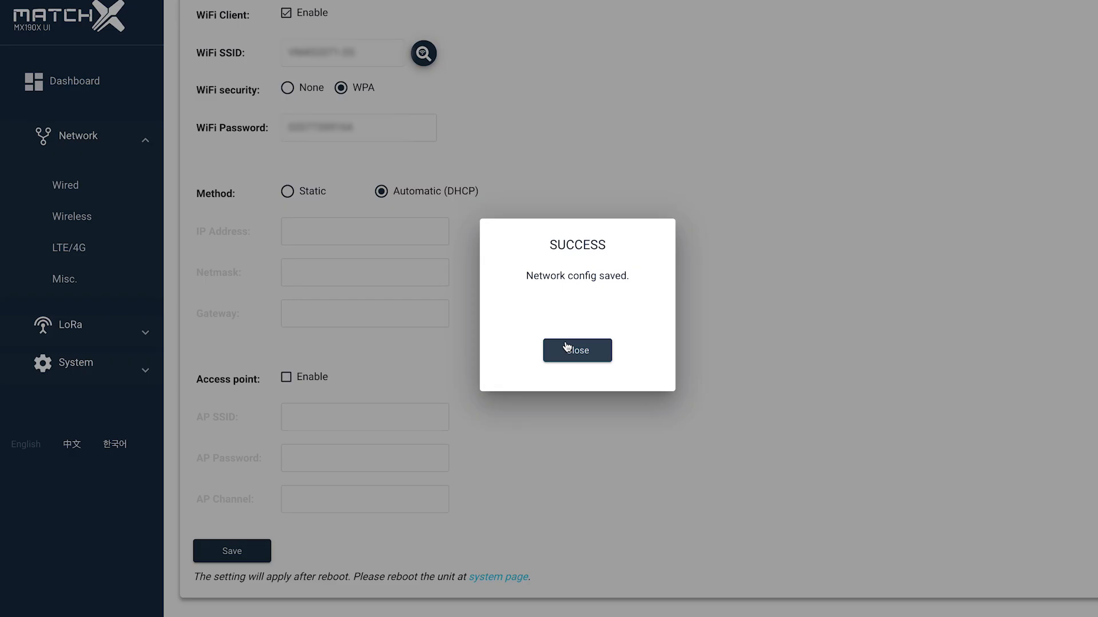
{"action": "left_click", "coordinate": [576, 350]}
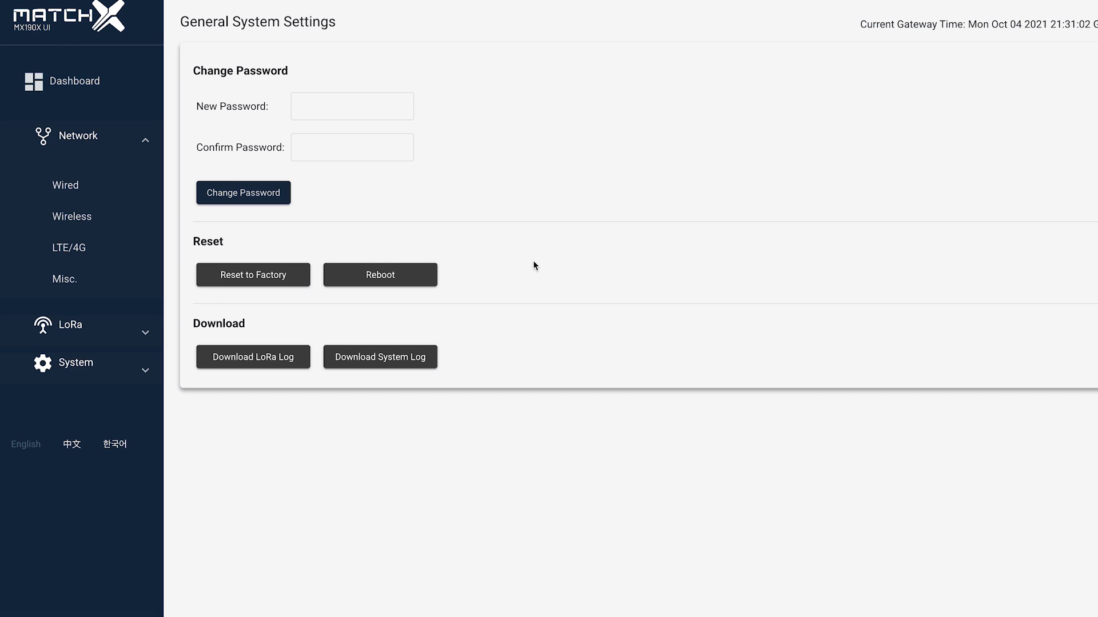
Reboot the gateway and confirm so the saved network settings take effect
{"action": "left_click", "coordinate": [380, 274]}
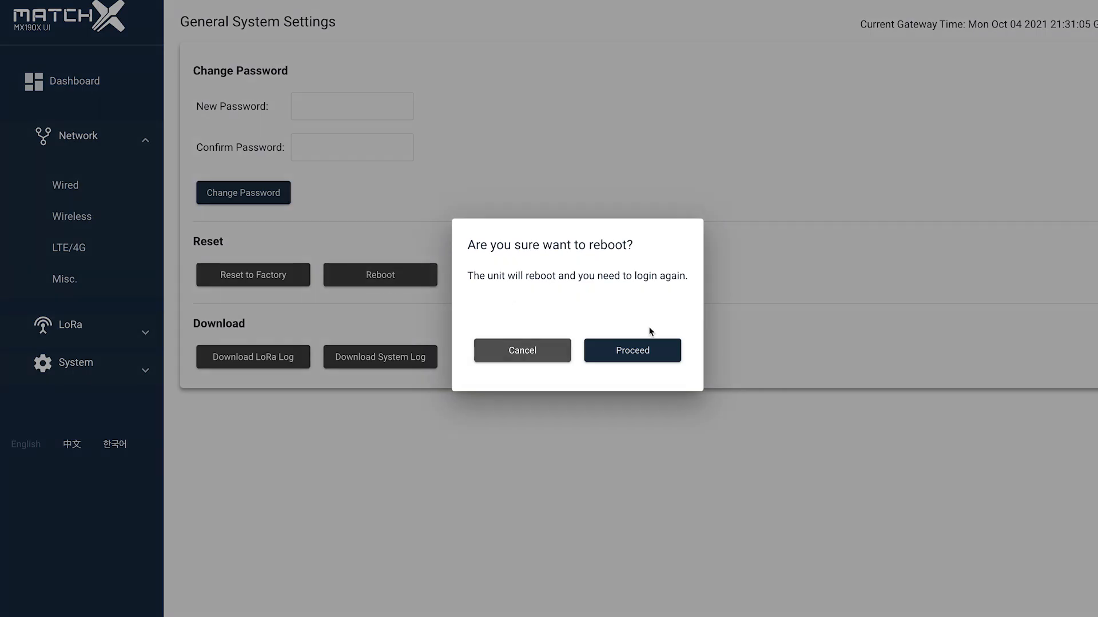
{"action": "left_click", "coordinate": [631, 350]}
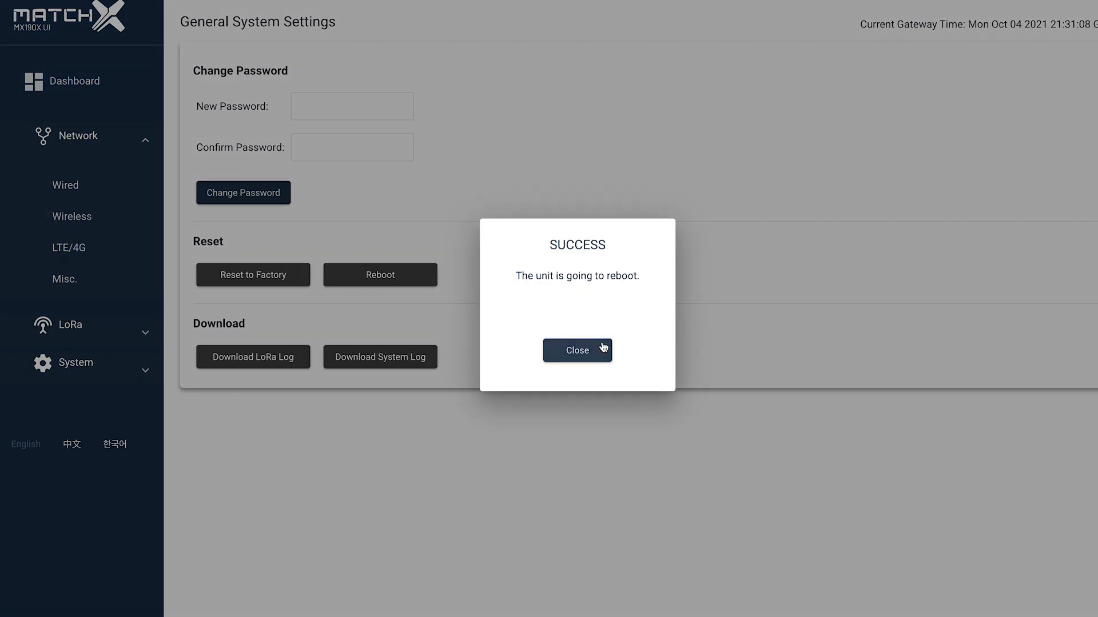